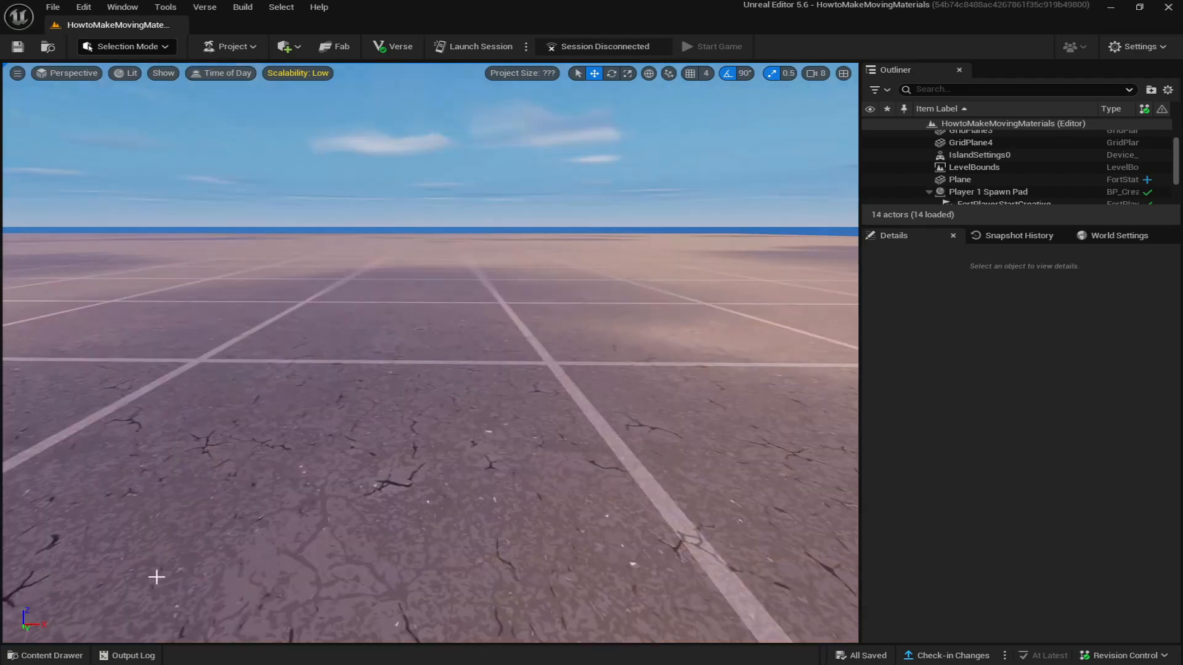
# Open the Content Drawer to browse the project's assets.
pyautogui.click(45, 655)
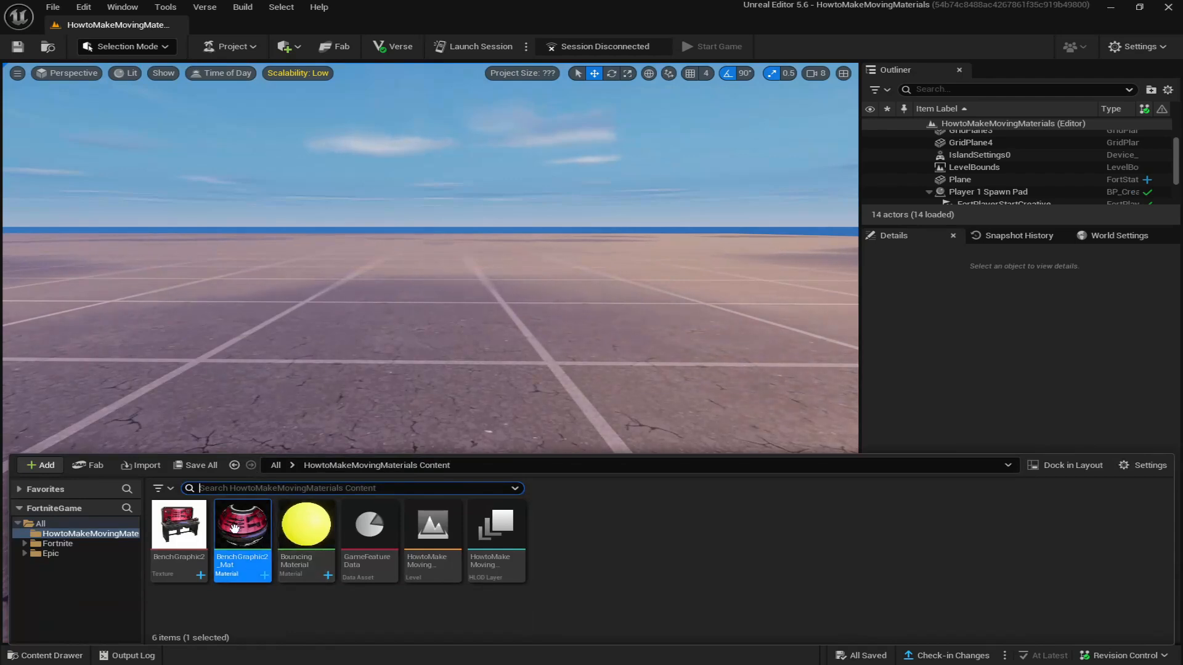
pyautogui.moveTo(242, 524)
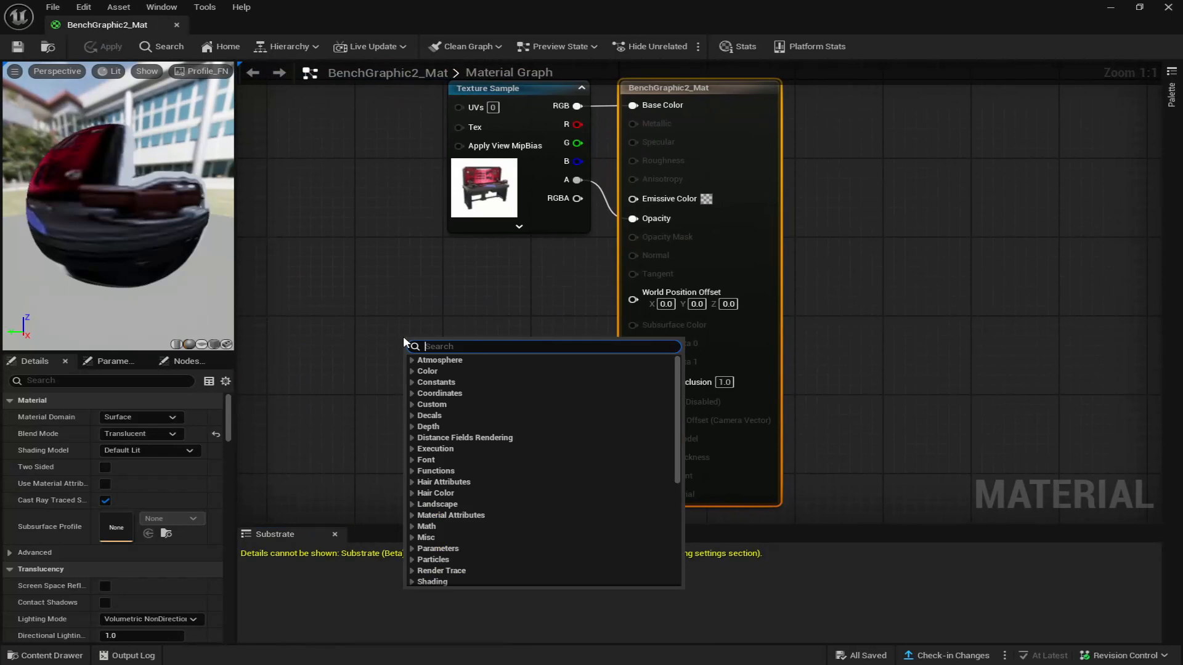
# Add a MaterialFunctionCall node and assign it the MakeFloat3 function.
pyautogui.write('material')
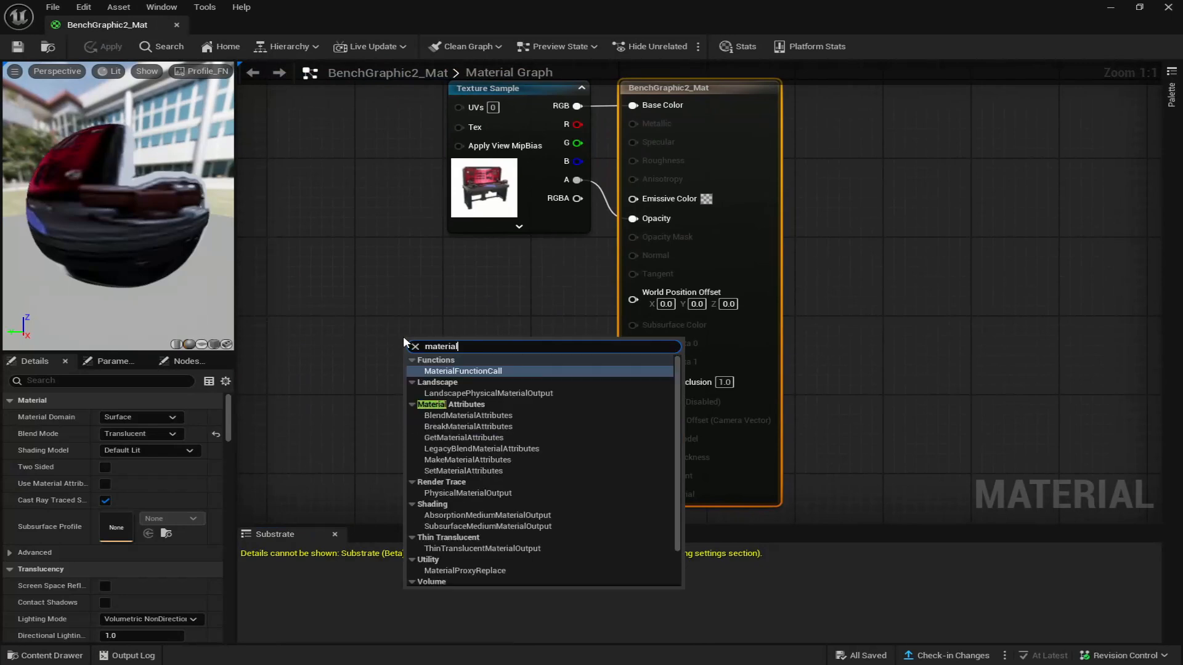
pyautogui.moveTo(464, 370)
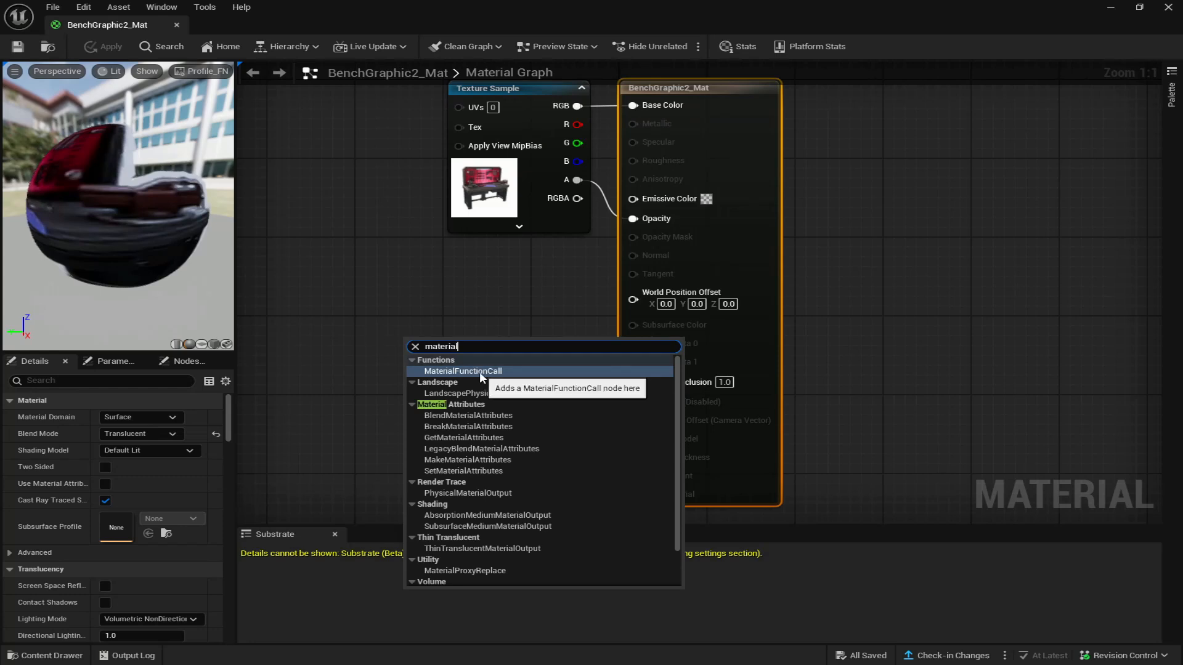
pyautogui.click(462, 371)
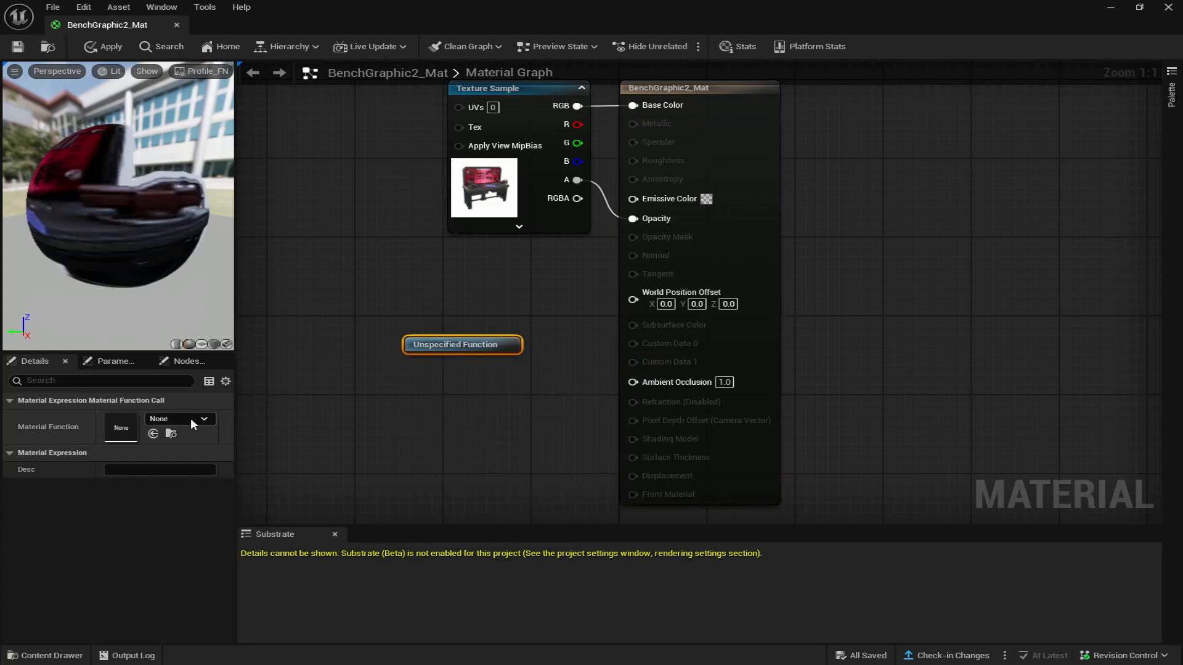
pyautogui.click(202, 419)
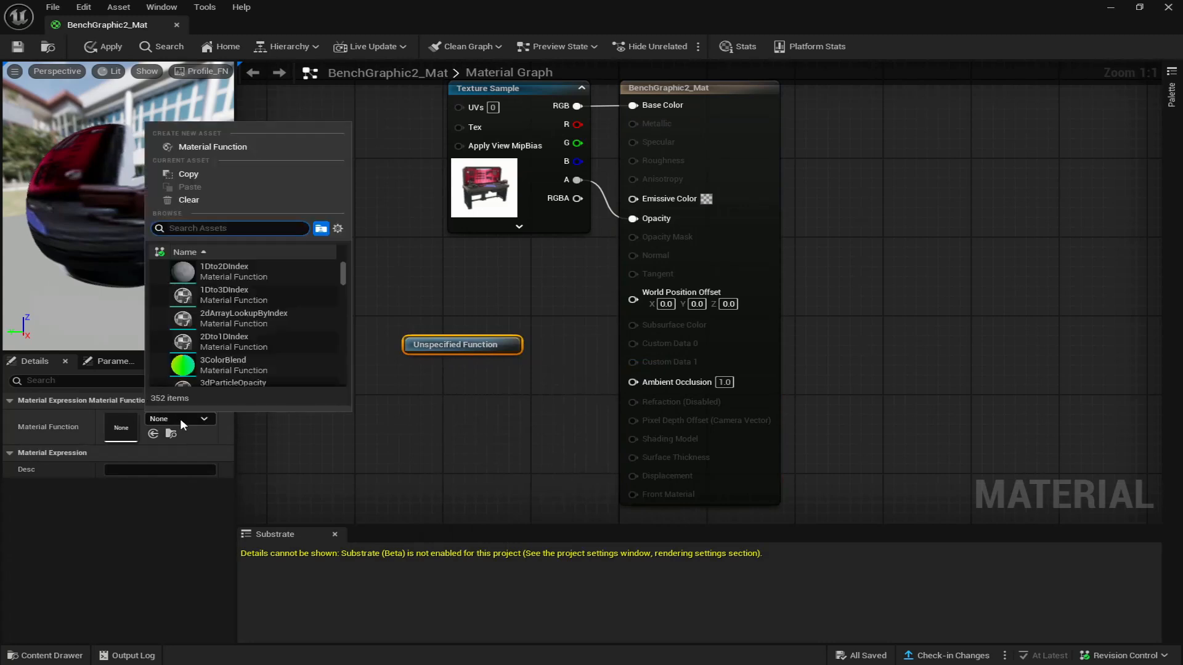
pyautogui.write('float')
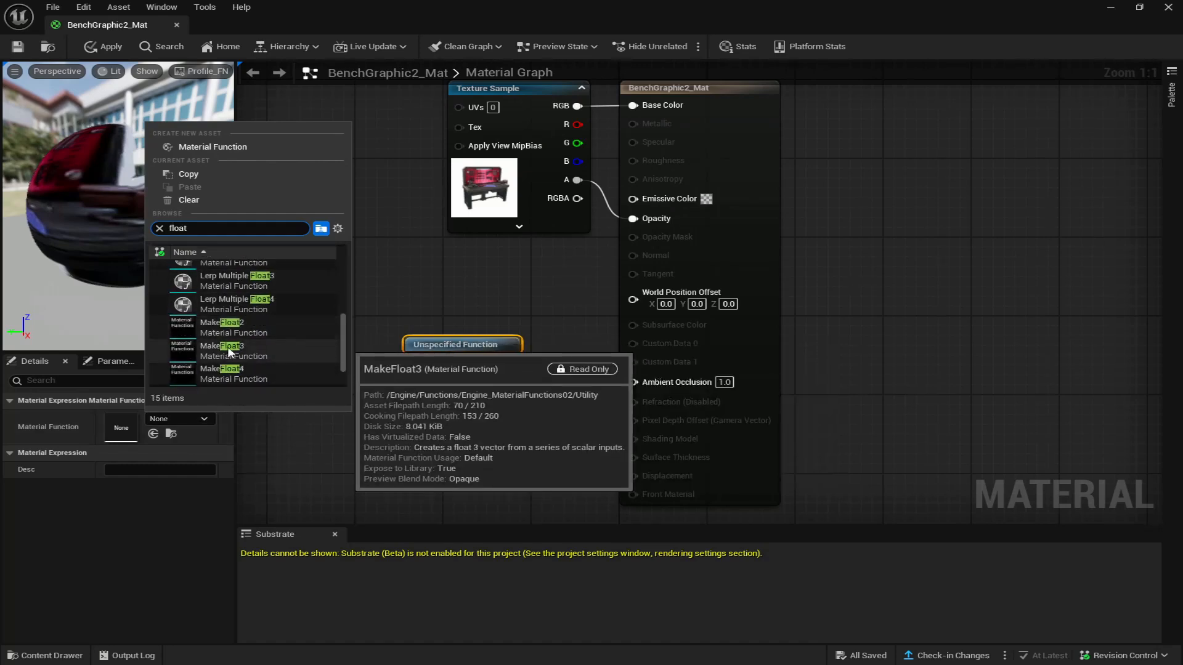
pyautogui.click(222, 346)
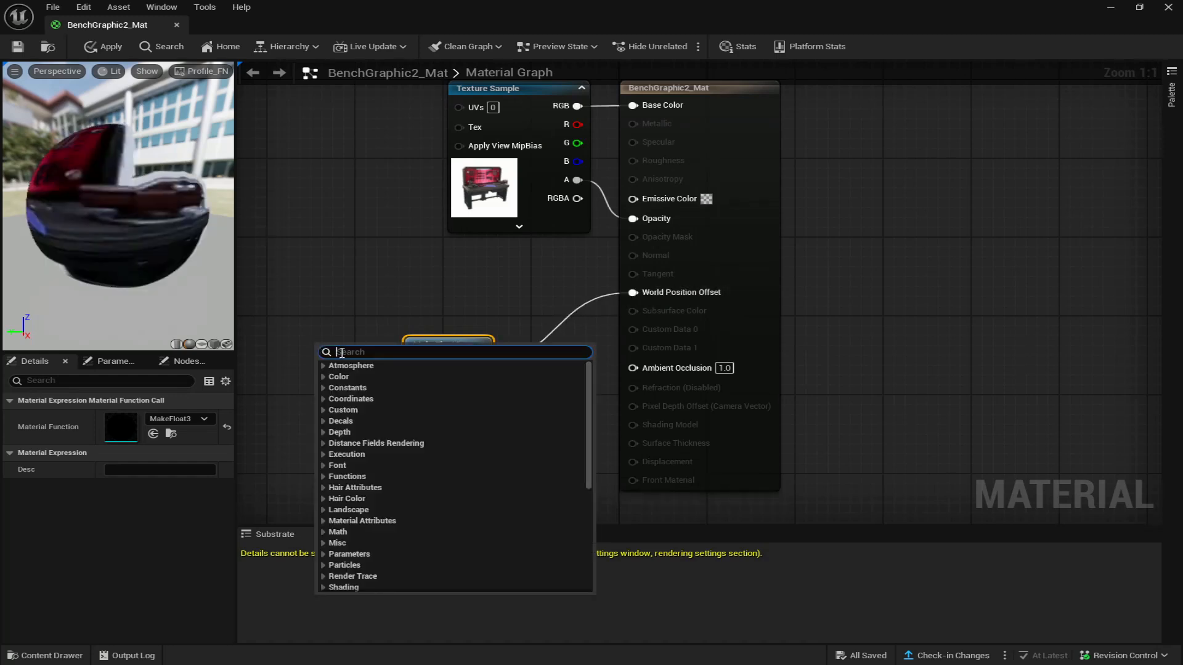
# Add a Multiply node and a Constant converted to a scalar parameter named 'Moving Side Z'.
pyautogui.write('multi')
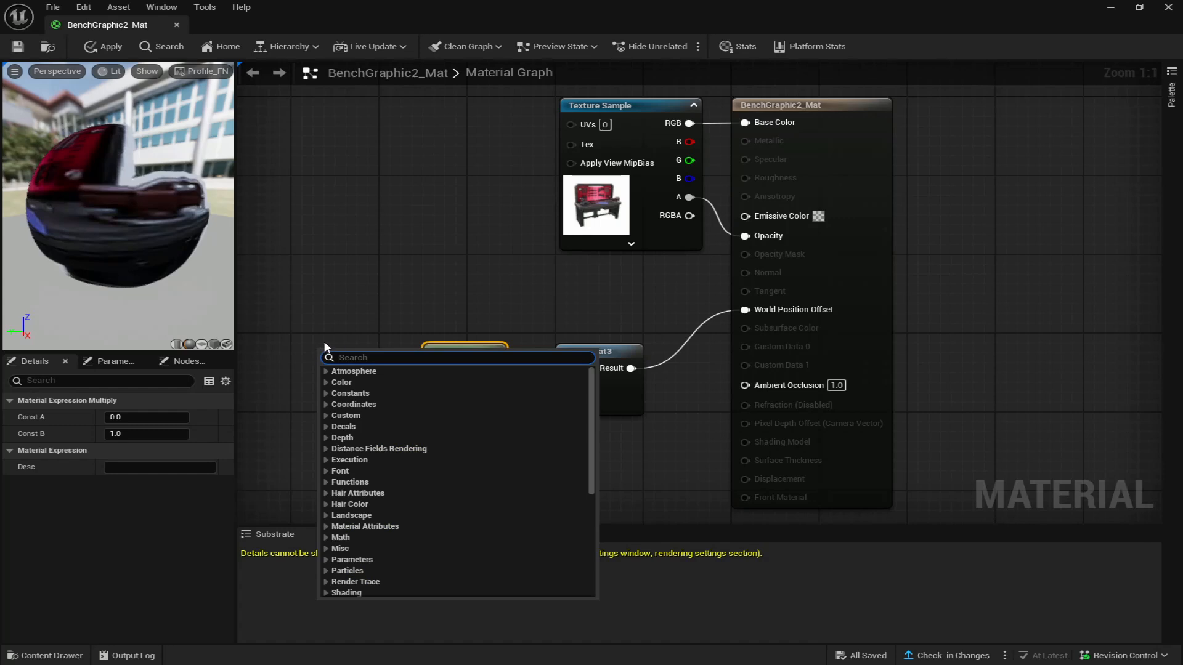
pyautogui.write('consat')
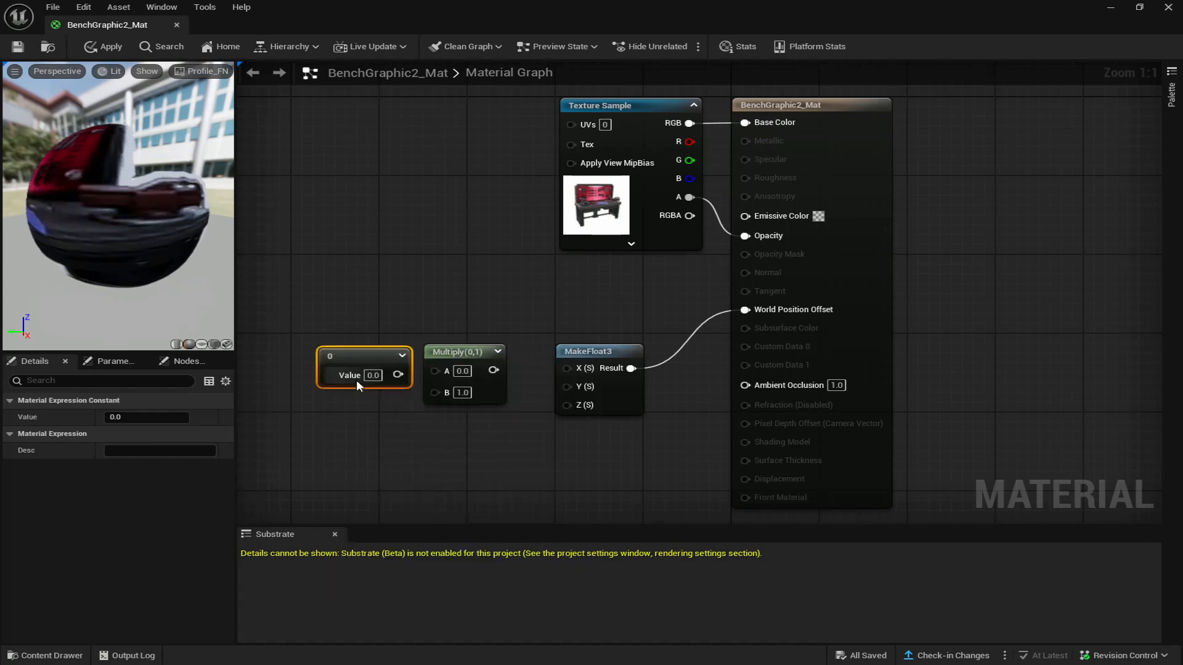
pyautogui.moveTo(364, 376); pyautogui.dragTo(337, 344)
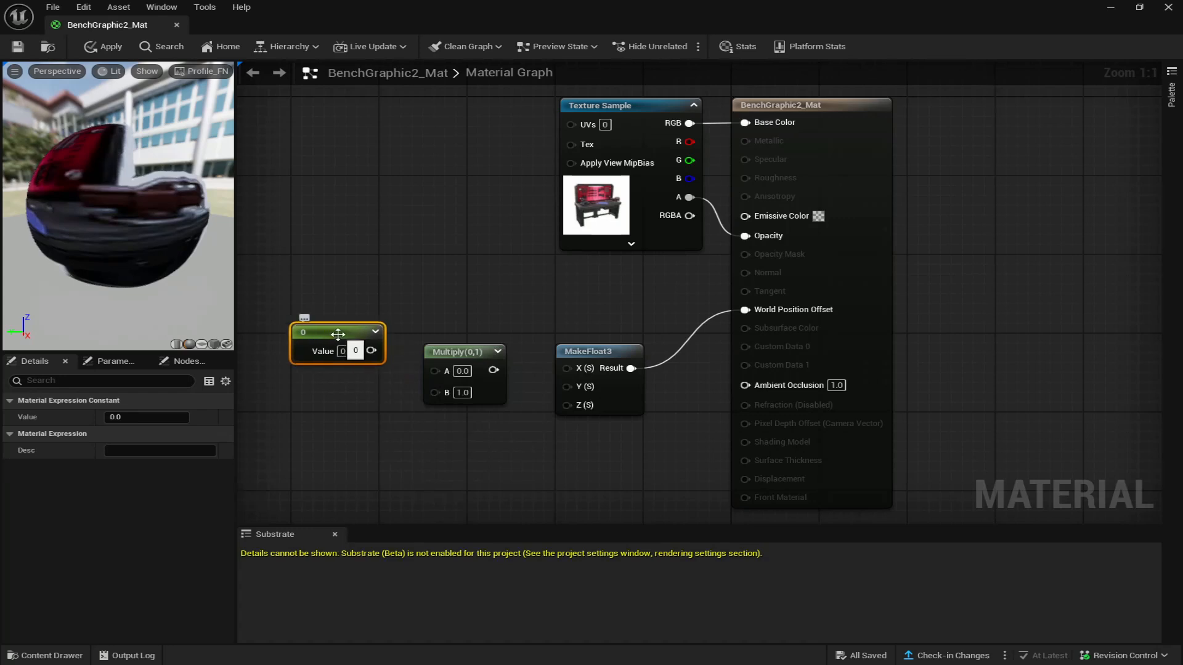
pyautogui.rightClick(338, 343)
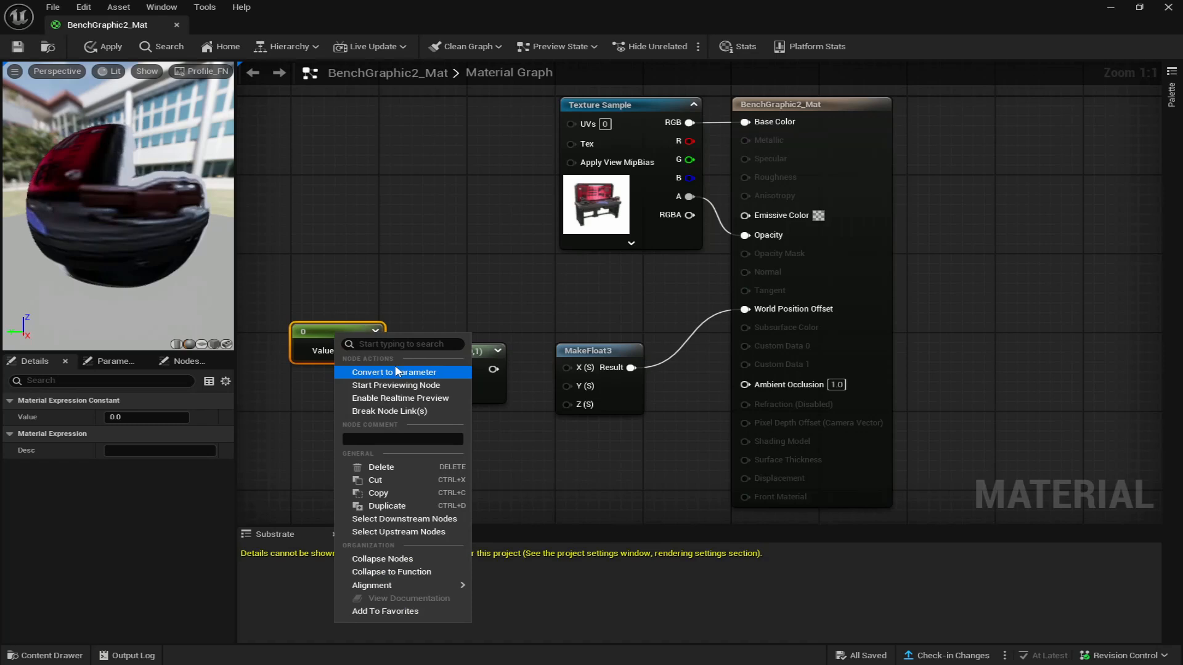
pyautogui.click(395, 372)
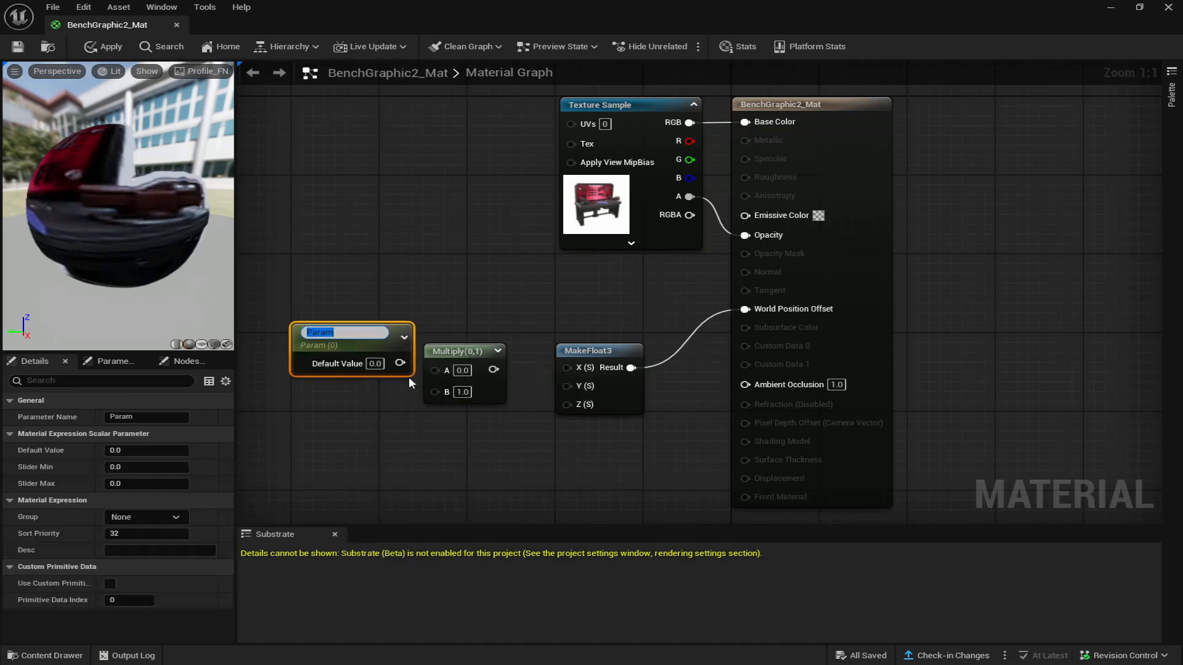
pyautogui.moveTo(349, 351)
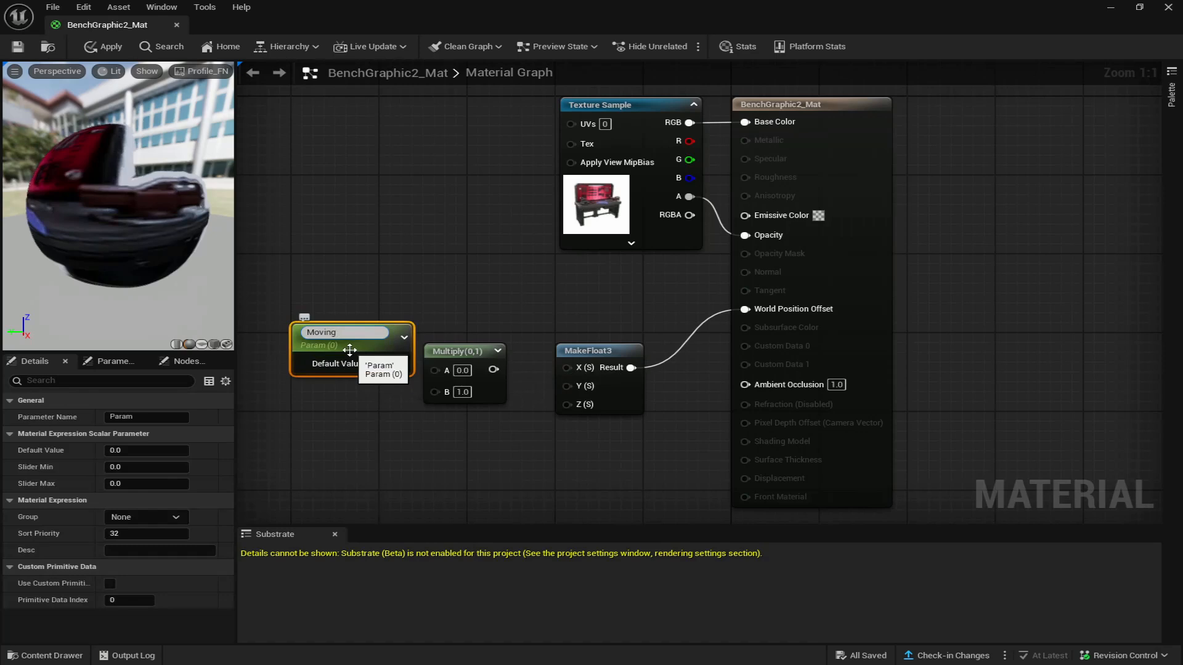
pyautogui.write('Moving Side Z')
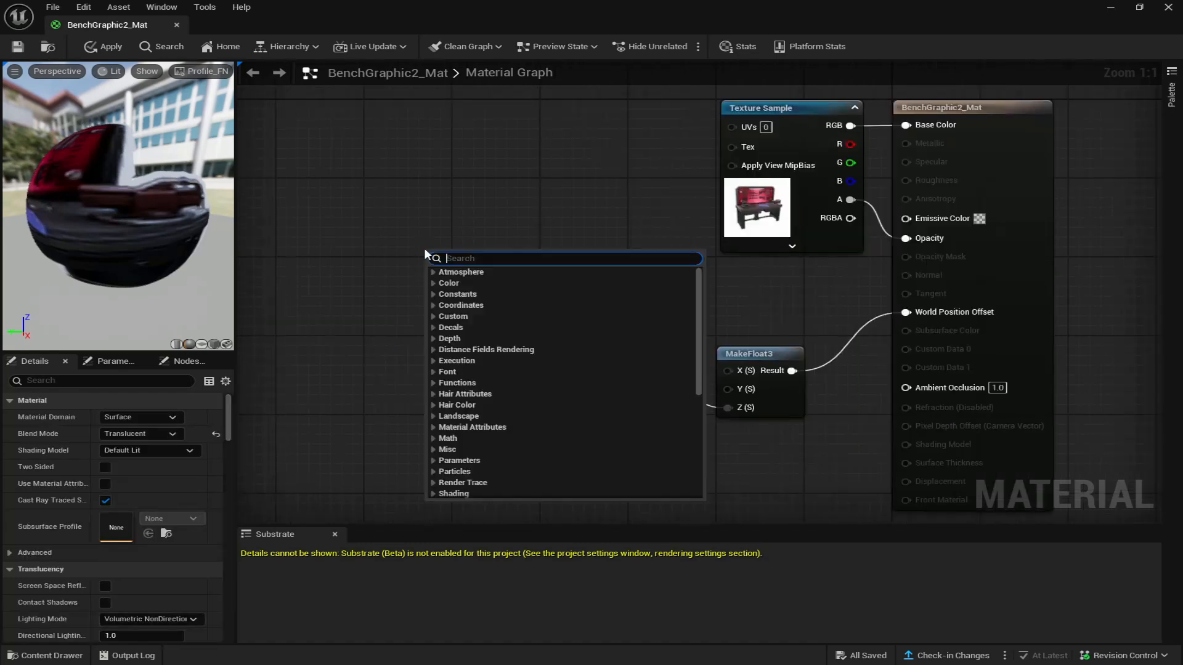
# Add Sine, a second Multiply, Time and a Constant node to the graph.
pyautogui.write('sine')
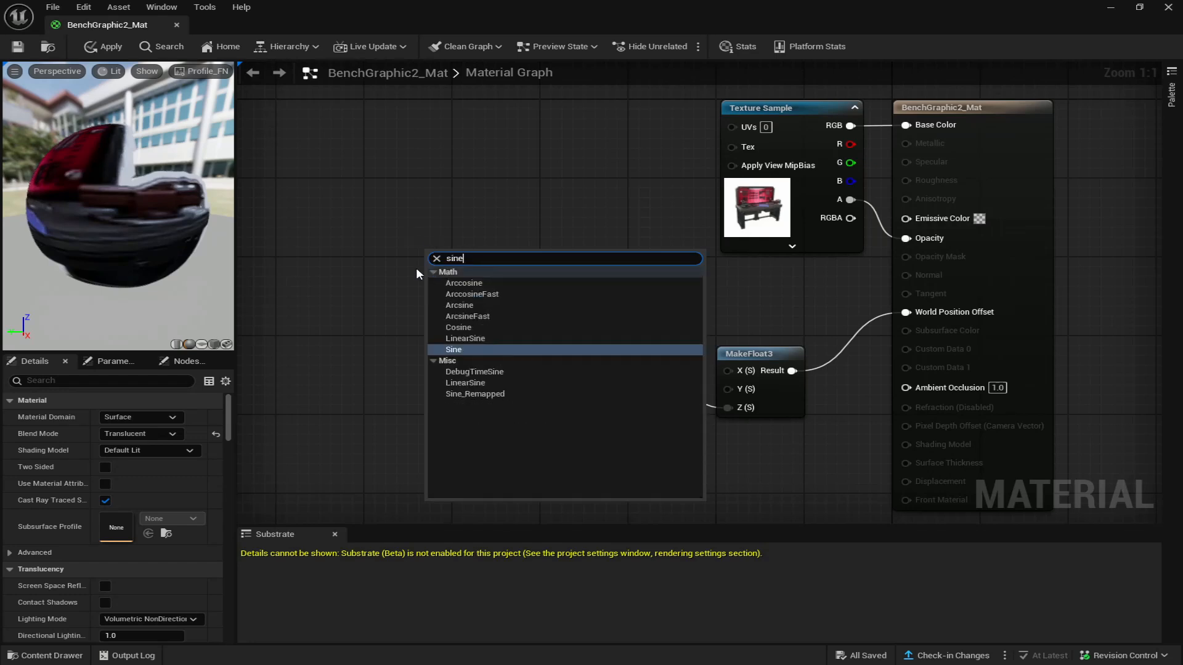
pyautogui.click(453, 349)
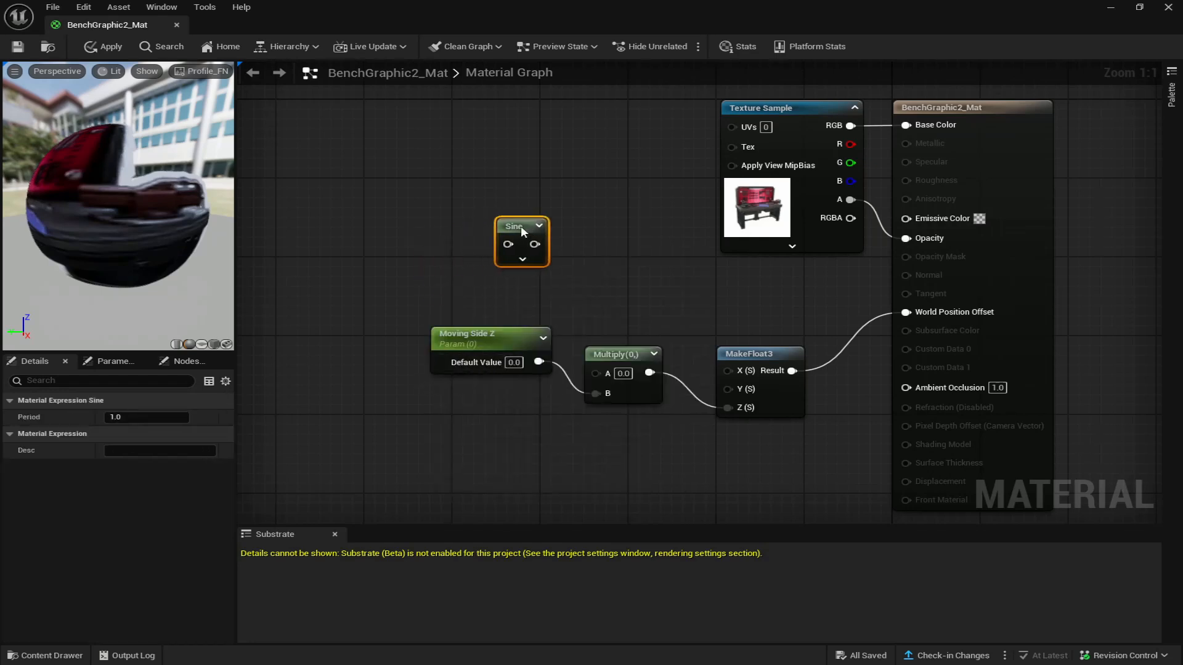
pyautogui.write('mk')
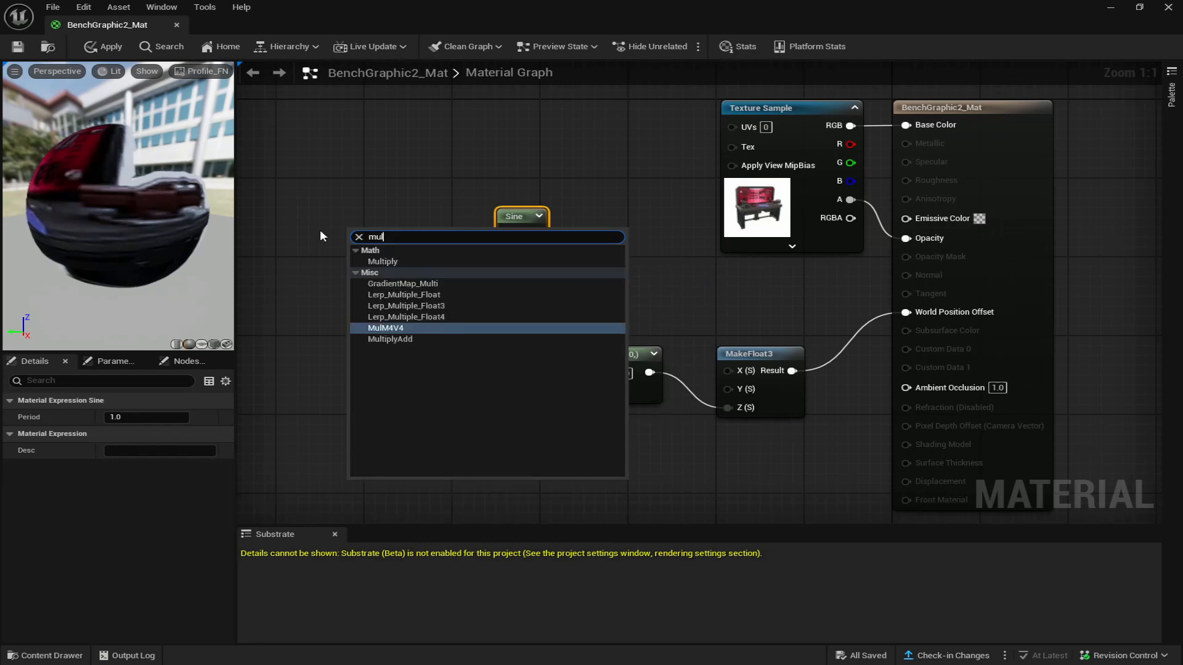
pyautogui.click(382, 261)
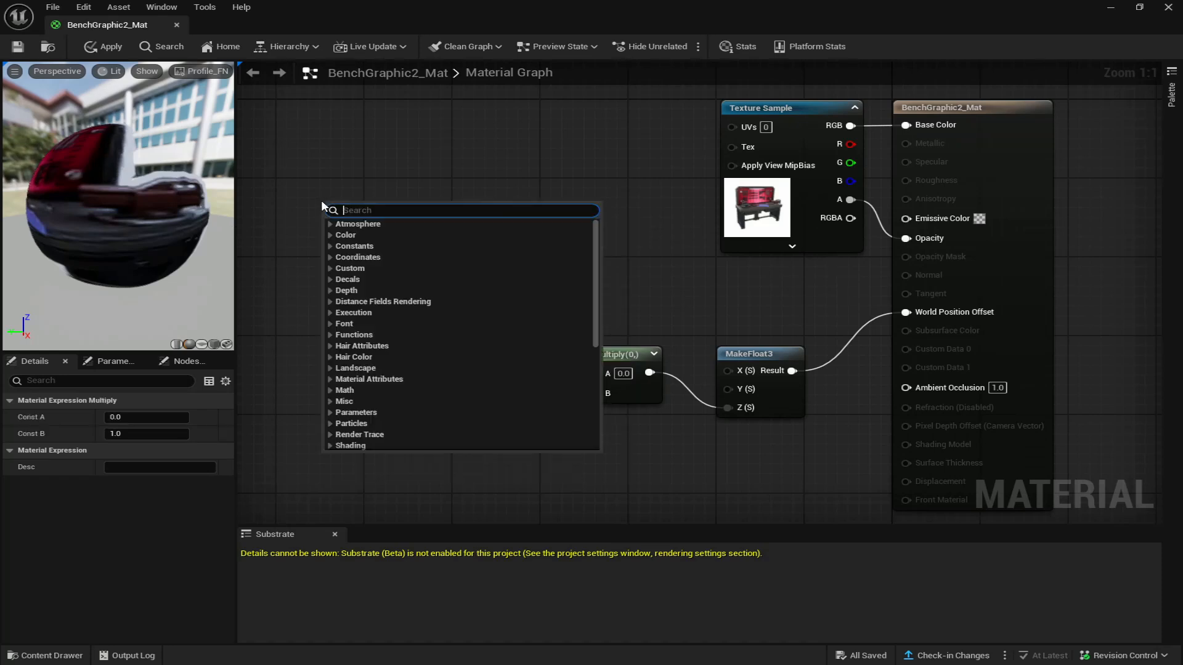
pyautogui.write('time')
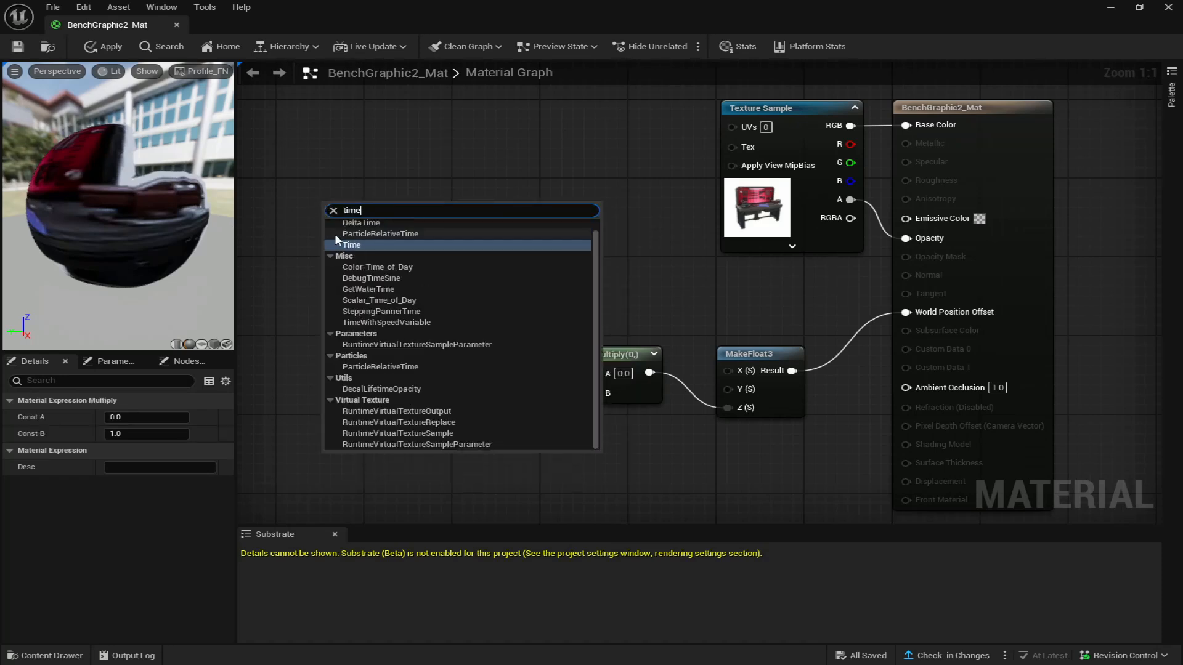
pyautogui.click(352, 245)
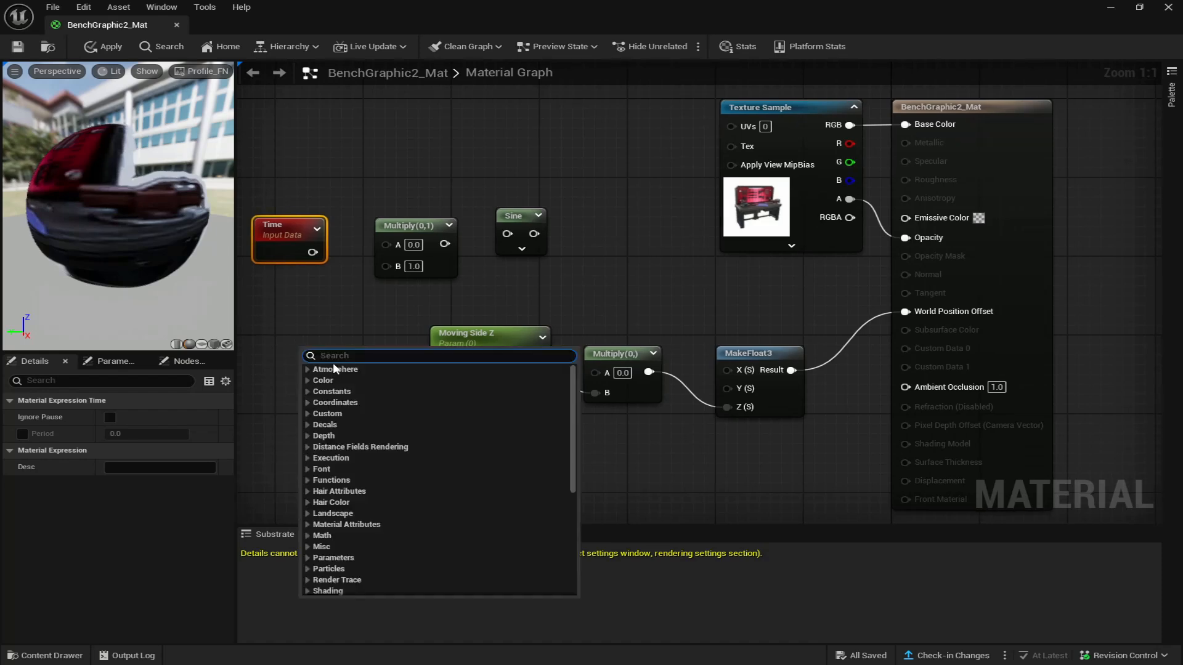
pyautogui.write('const')
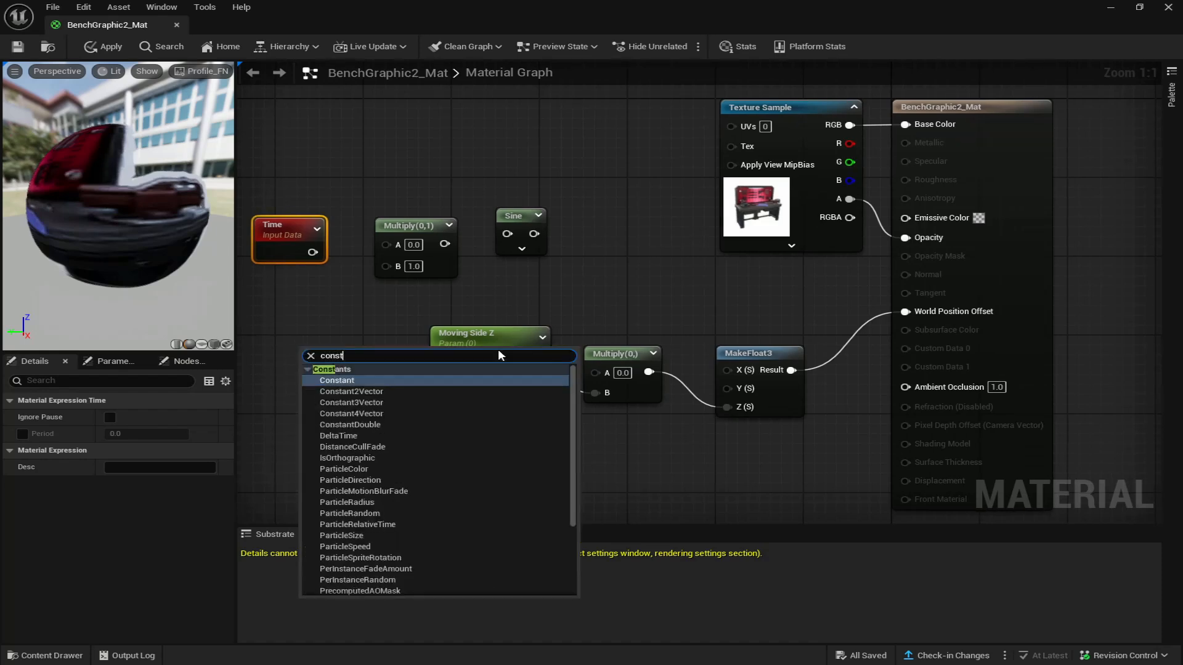
pyautogui.click(337, 380)
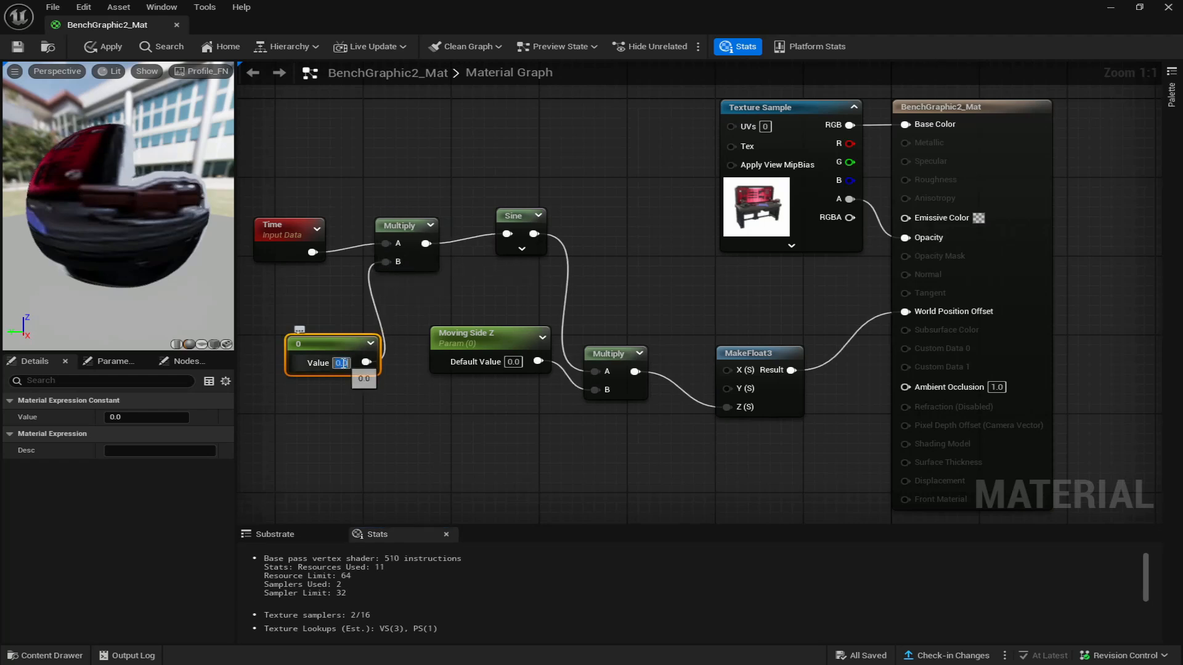
# Enter 1.0 as the time constant and Moving Side Z default value.
pyautogui.write('1.0')
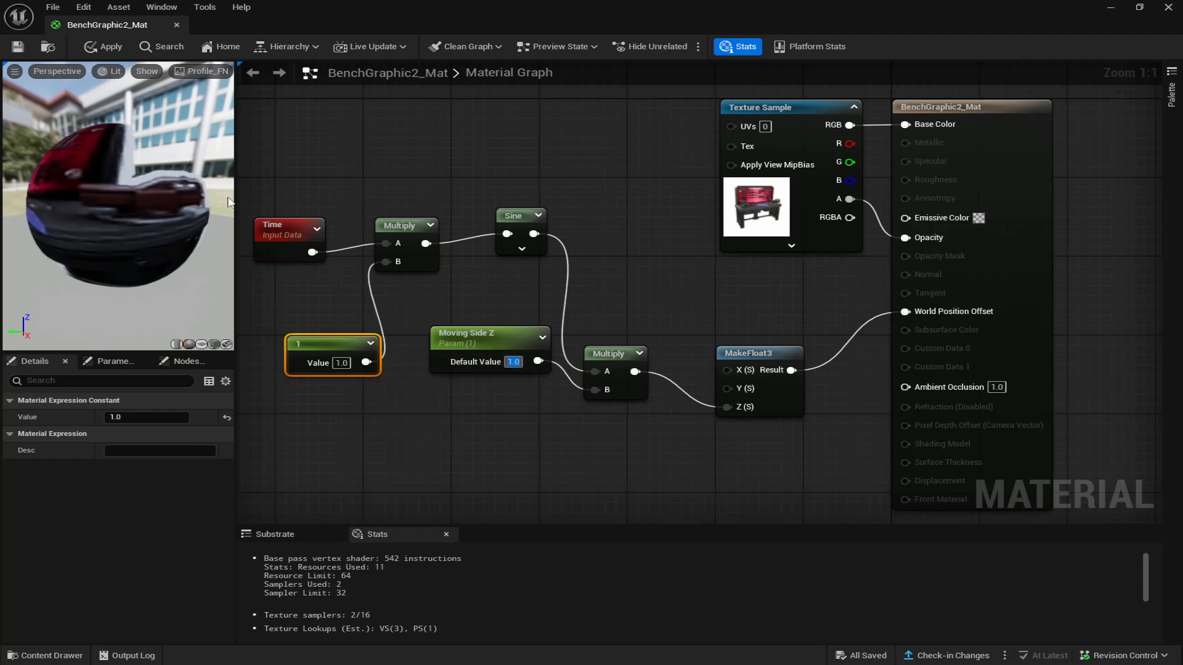
pyautogui.moveTo(110, 46)
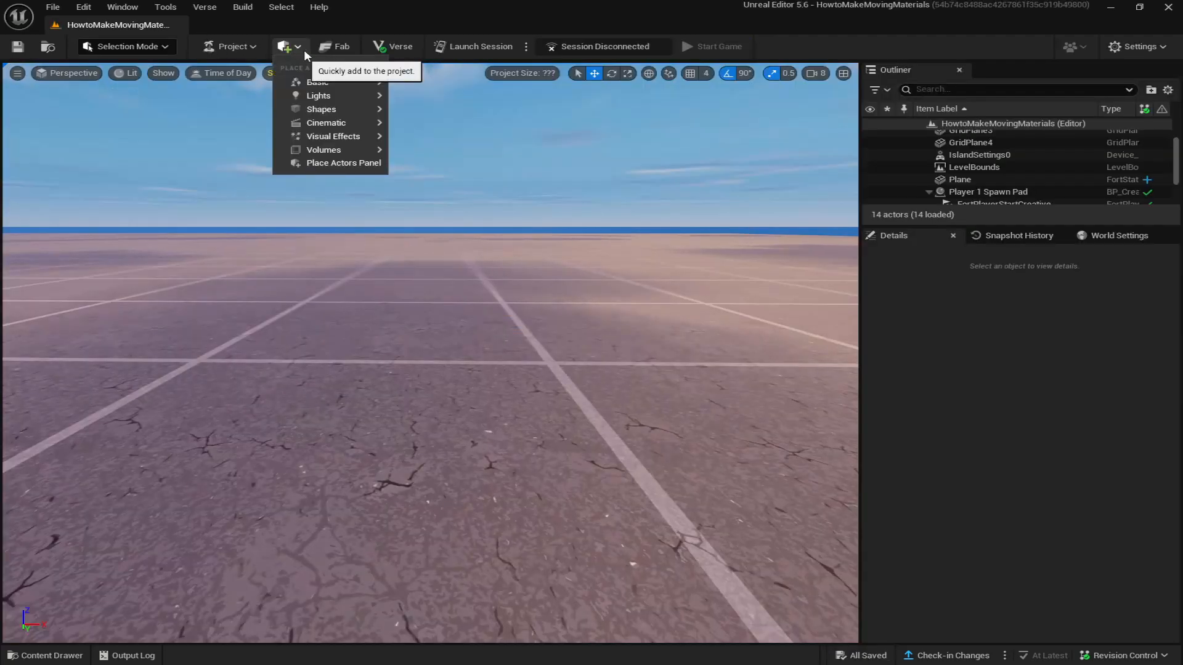
pyautogui.moveTo(320, 108)
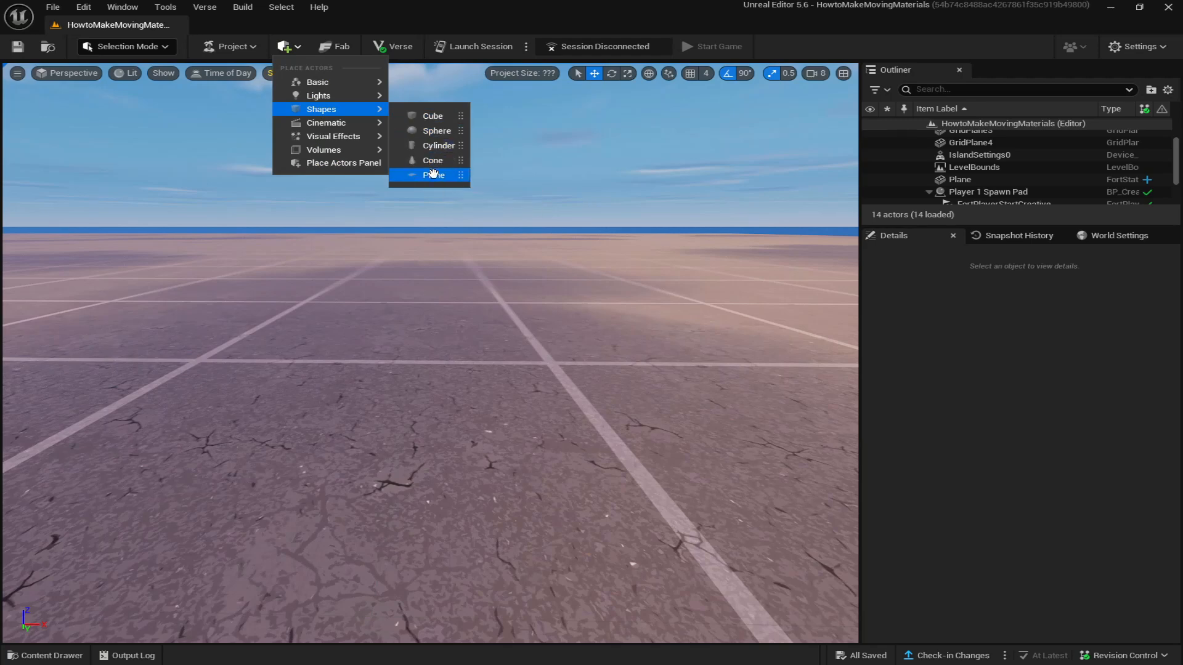
# Place a new Plane shape actor, Plane2, in the level.
pyautogui.click(433, 175)
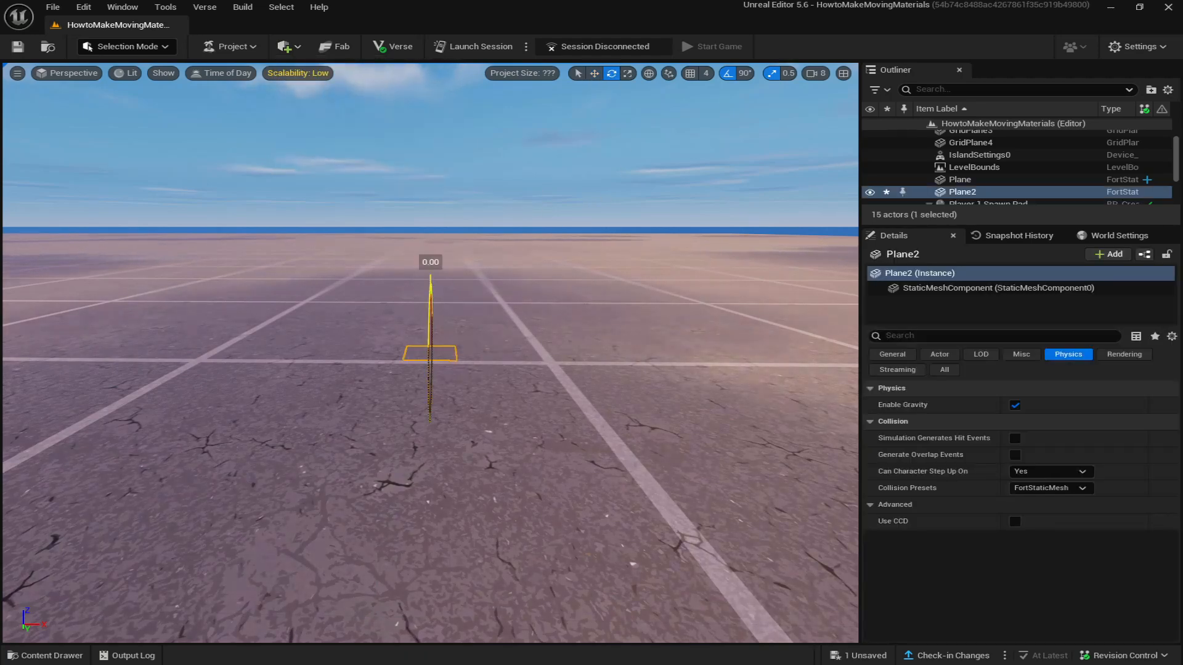
pyautogui.click(594, 73)
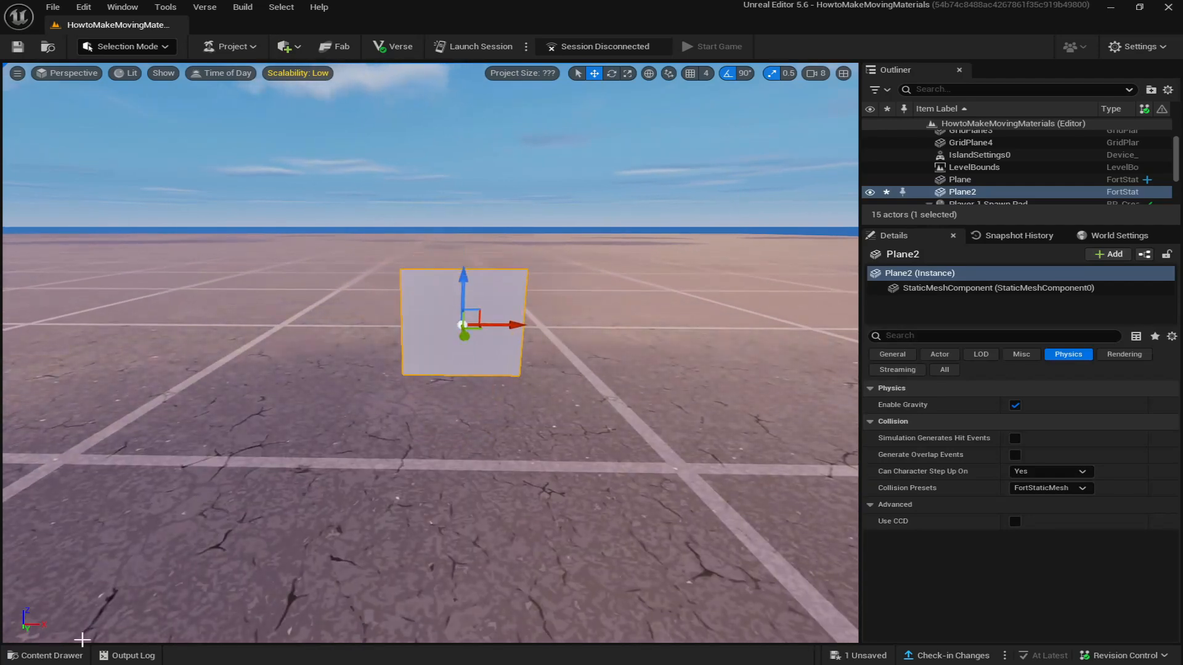
pyautogui.click(50, 655)
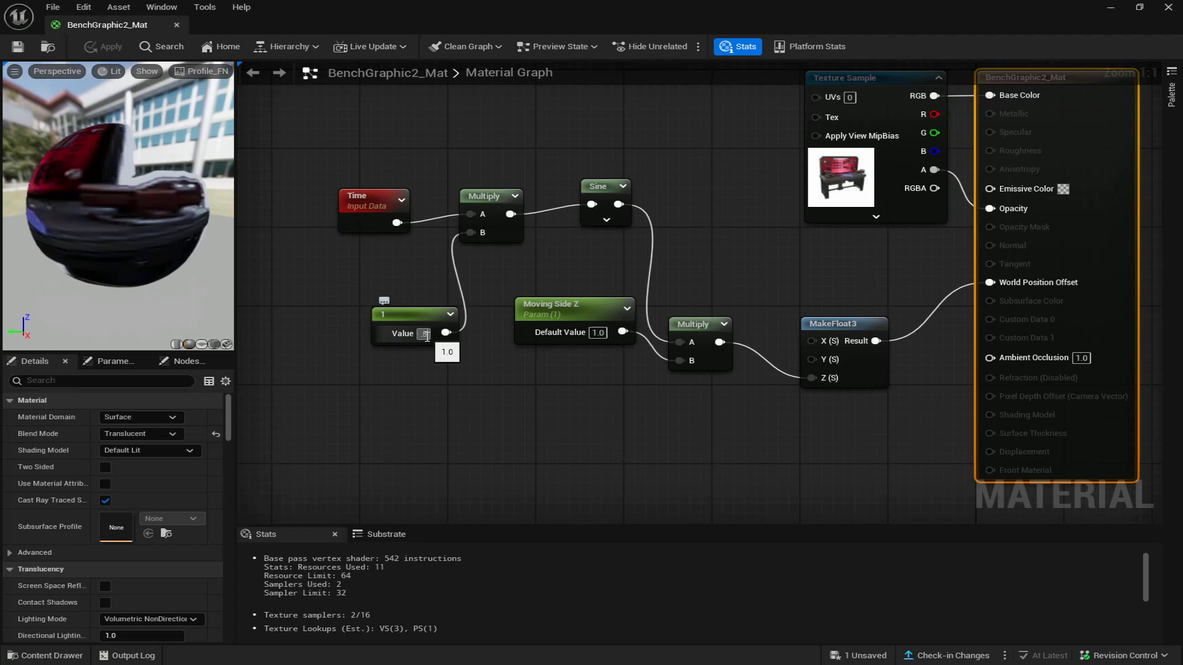
# Change the time multiplier constant to 0.5 and bring up the Content Drawer.
pyautogui.write('0.5')
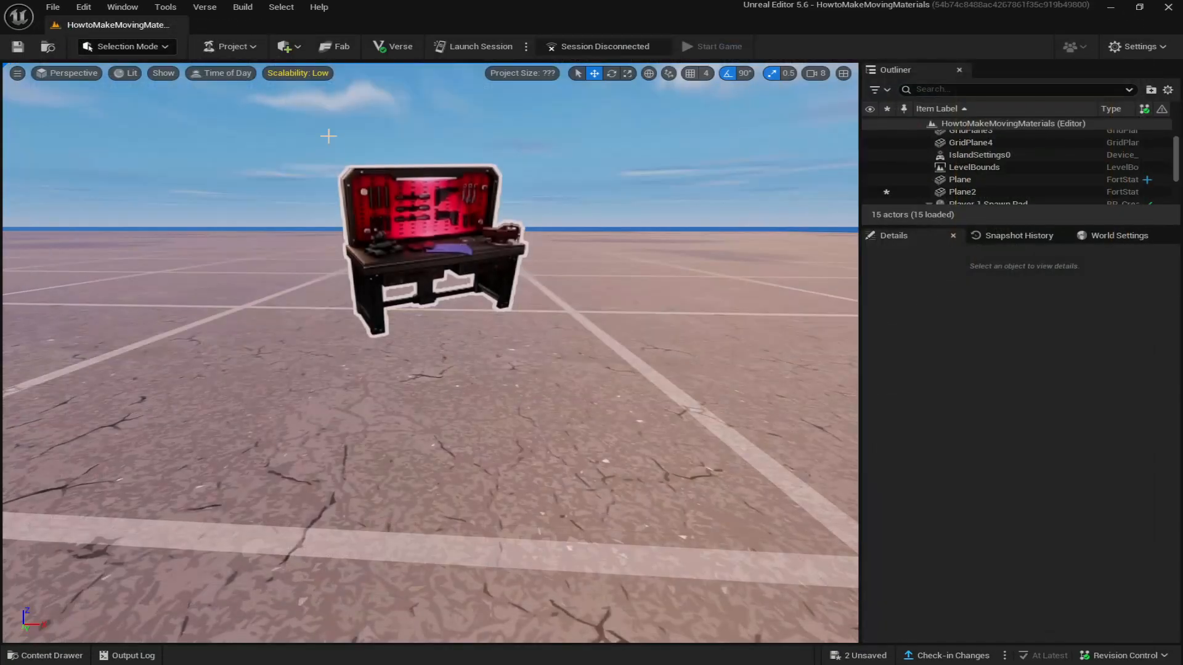
pyautogui.moveTo(141, 537)
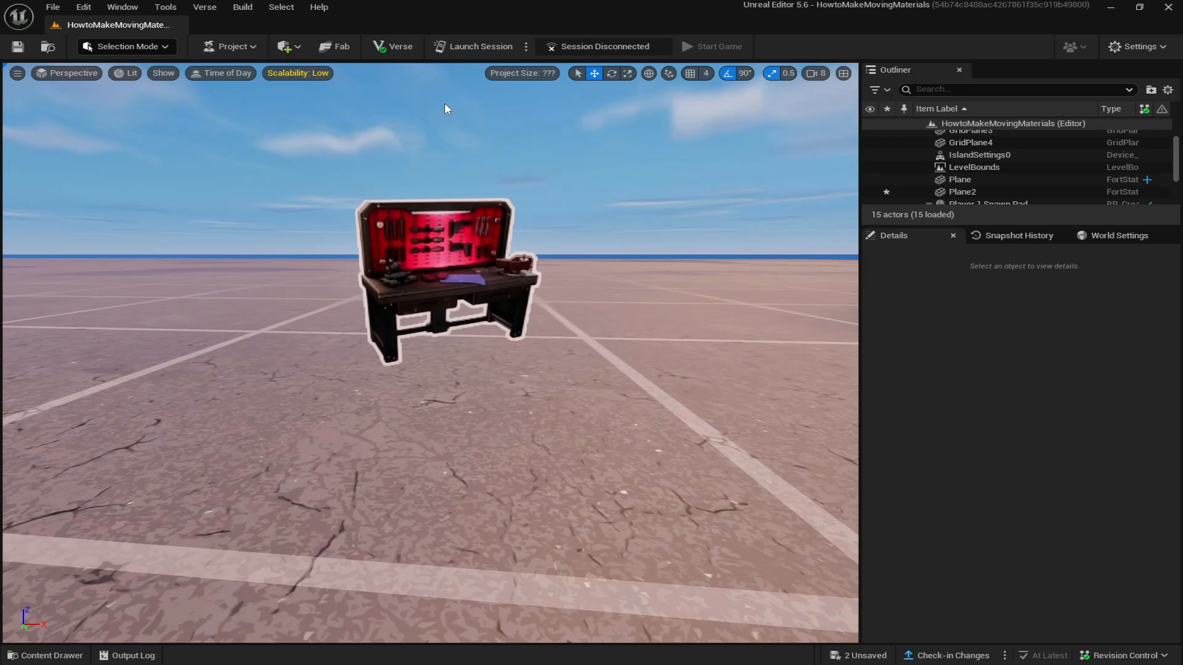
pyautogui.click(44, 655)
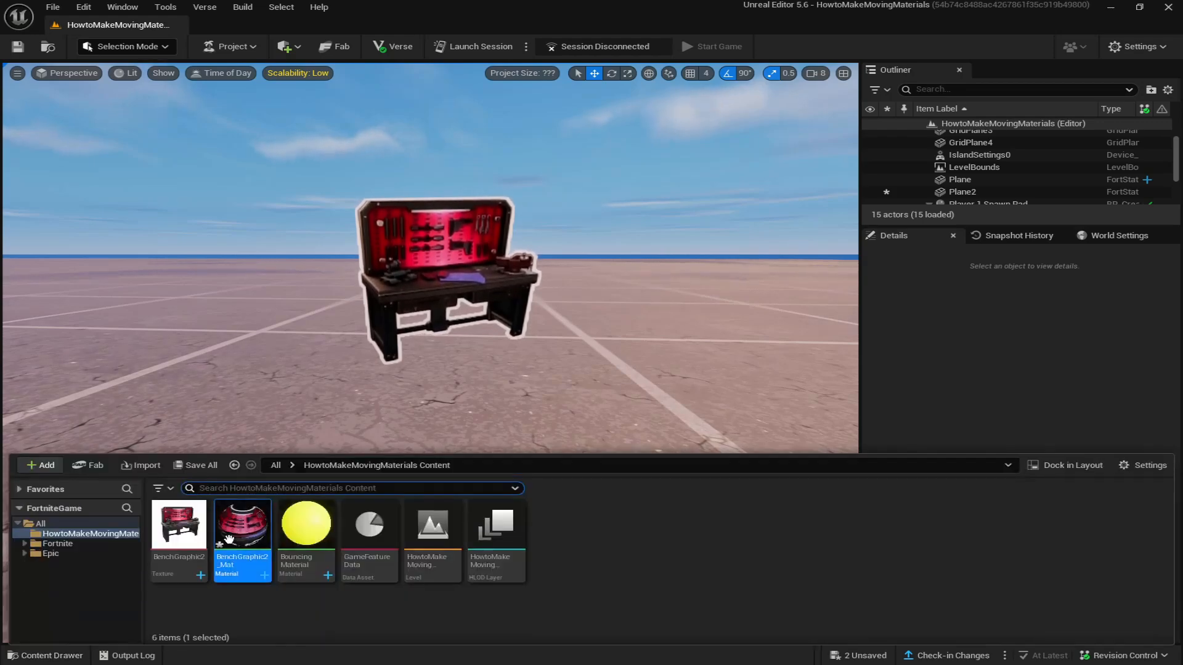
# Reopen BenchGraphic2_Mat, set Moving Side Z default to 10, and apply.
pyautogui.doubleClick(241, 524)
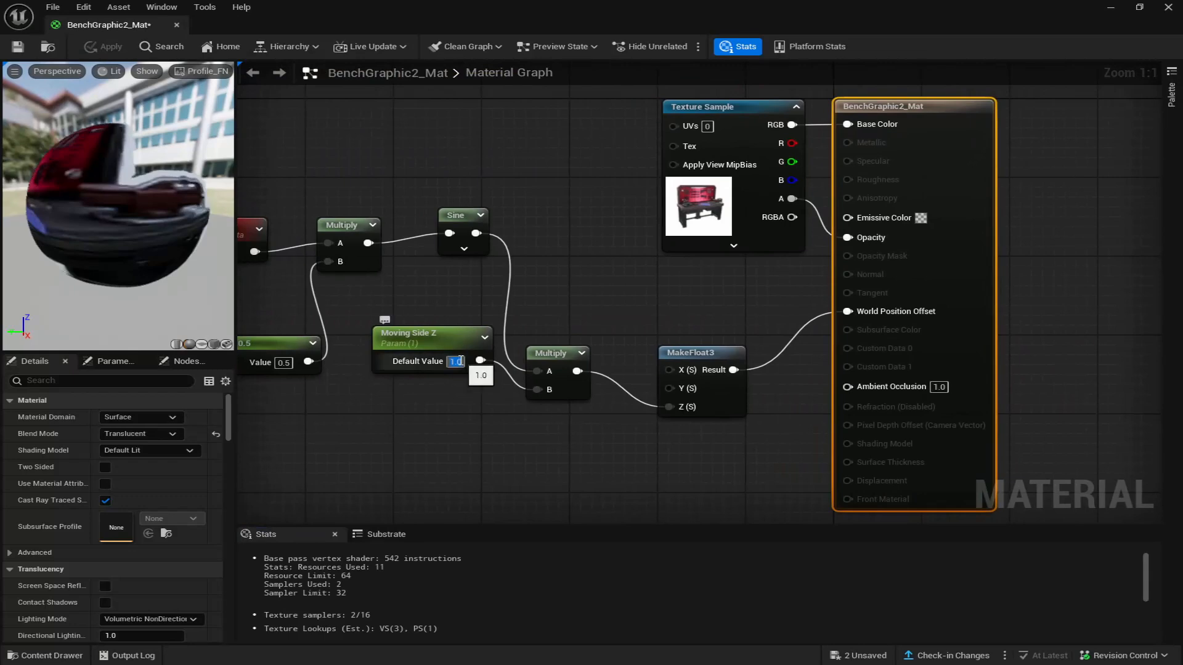
pyautogui.write('10')
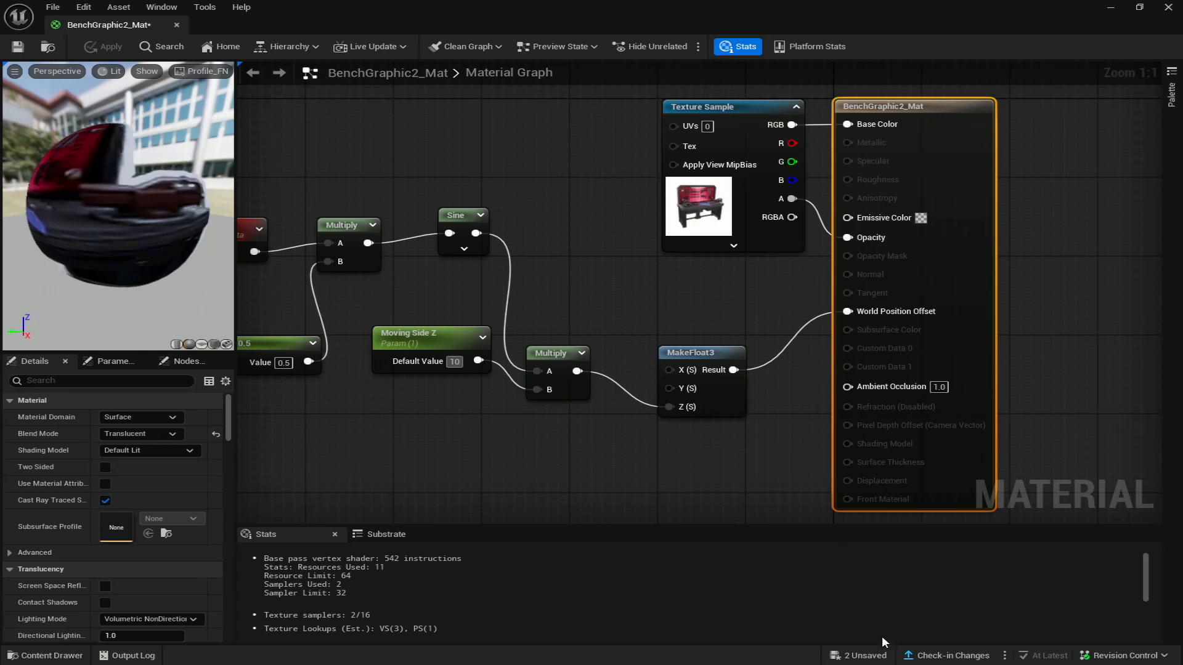
pyautogui.click(104, 46)
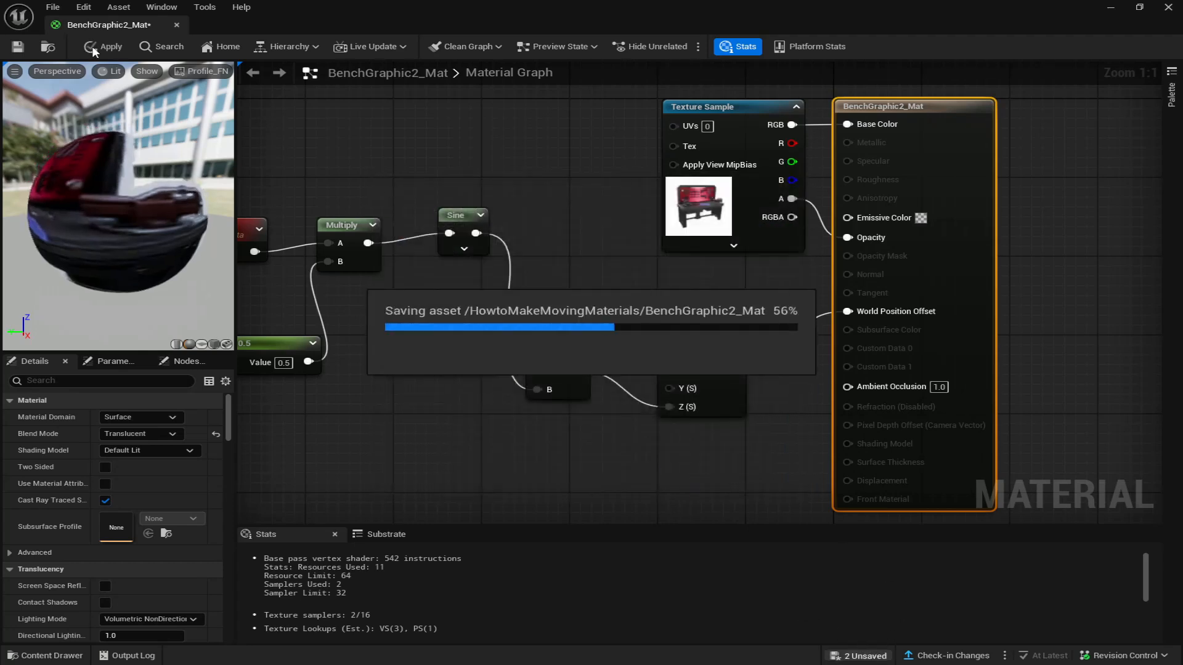
pyautogui.click(104, 46)
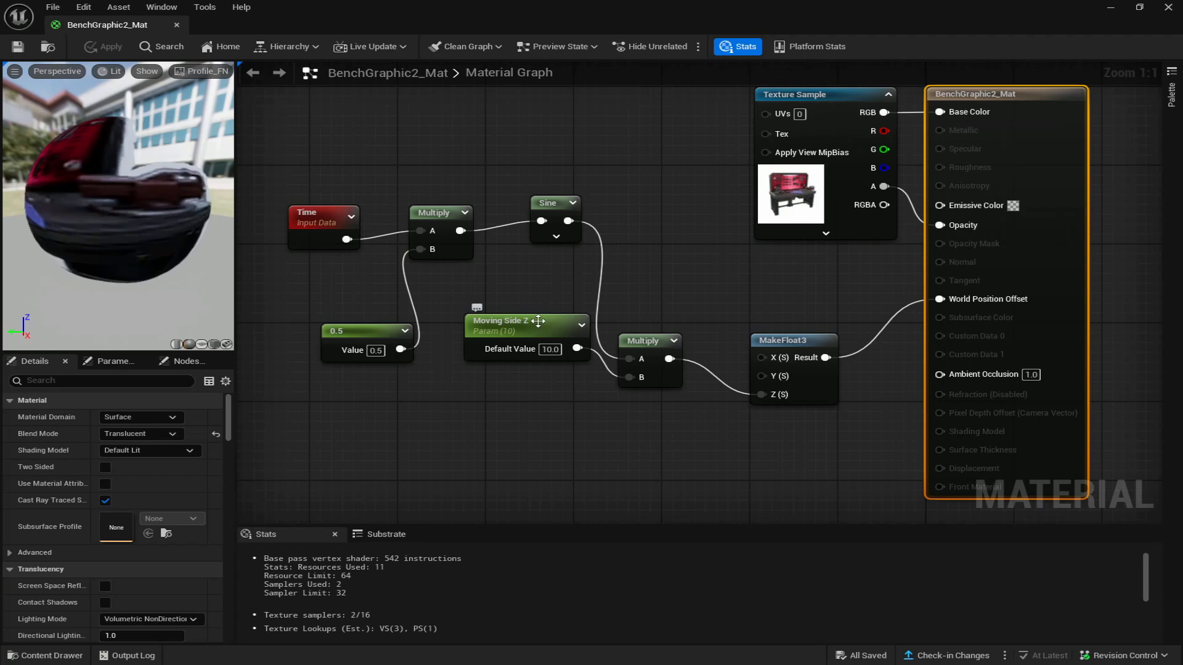
pyautogui.moveTo(537, 334)
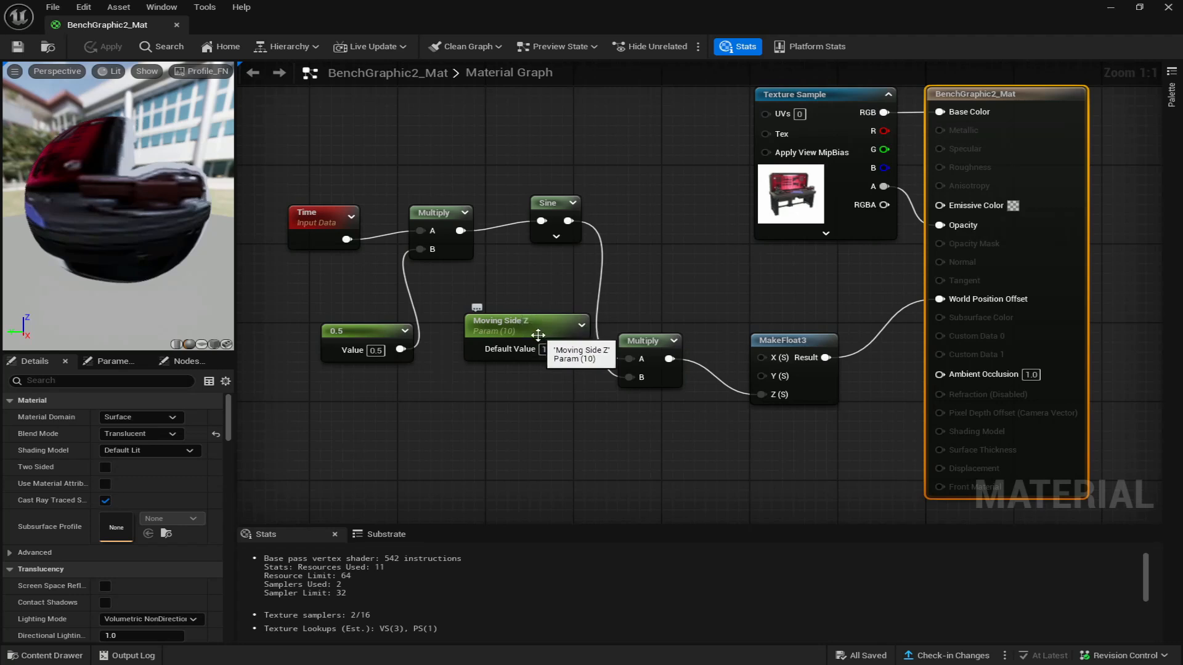